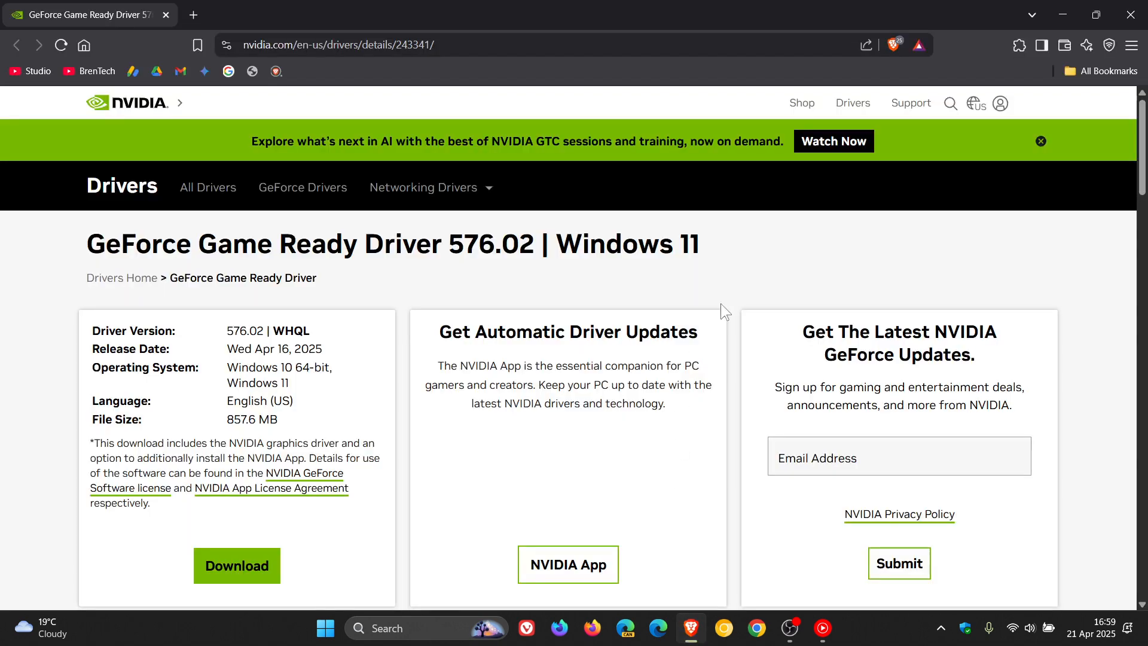
mouse_move(781, 253)
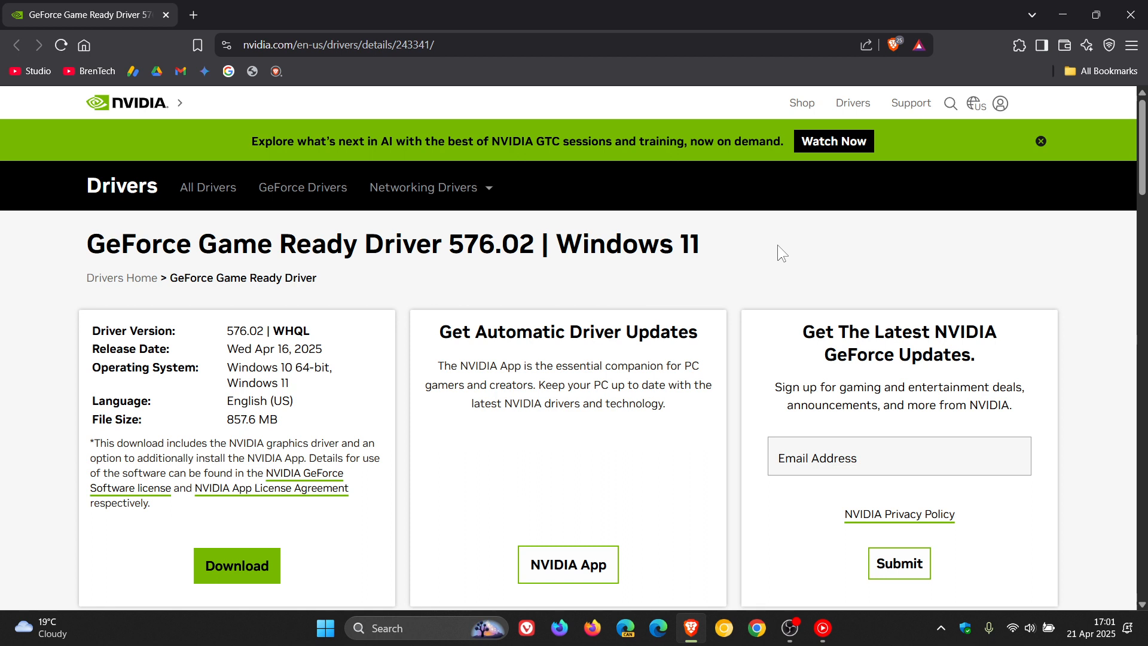
mouse_move(867, 270)
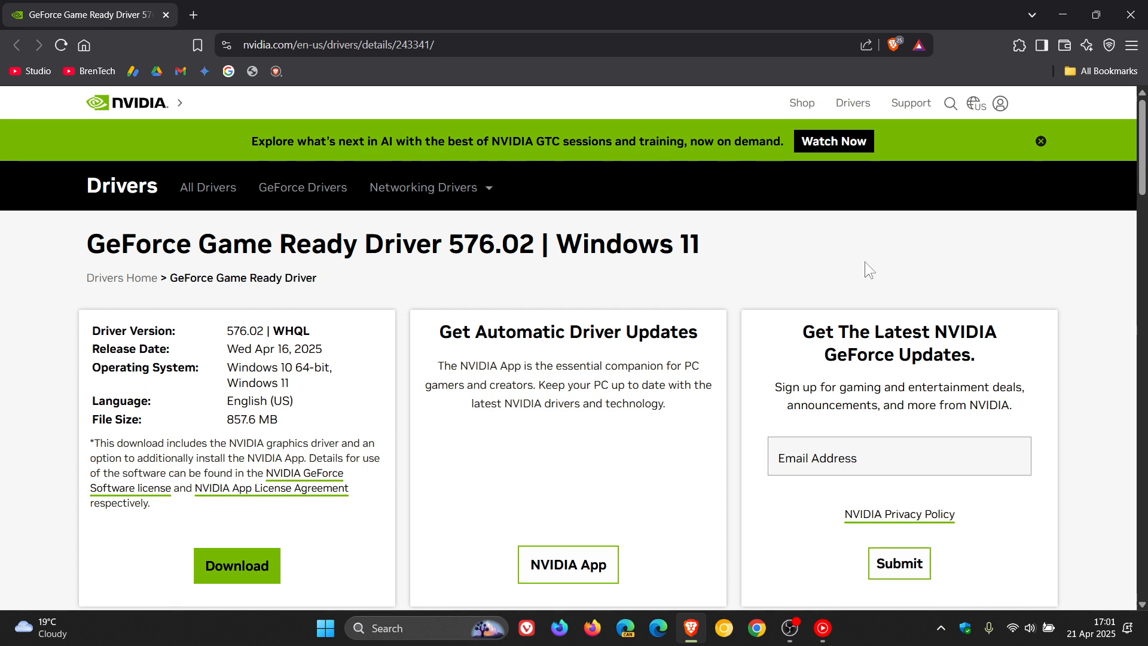
mouse_move(545, 231)
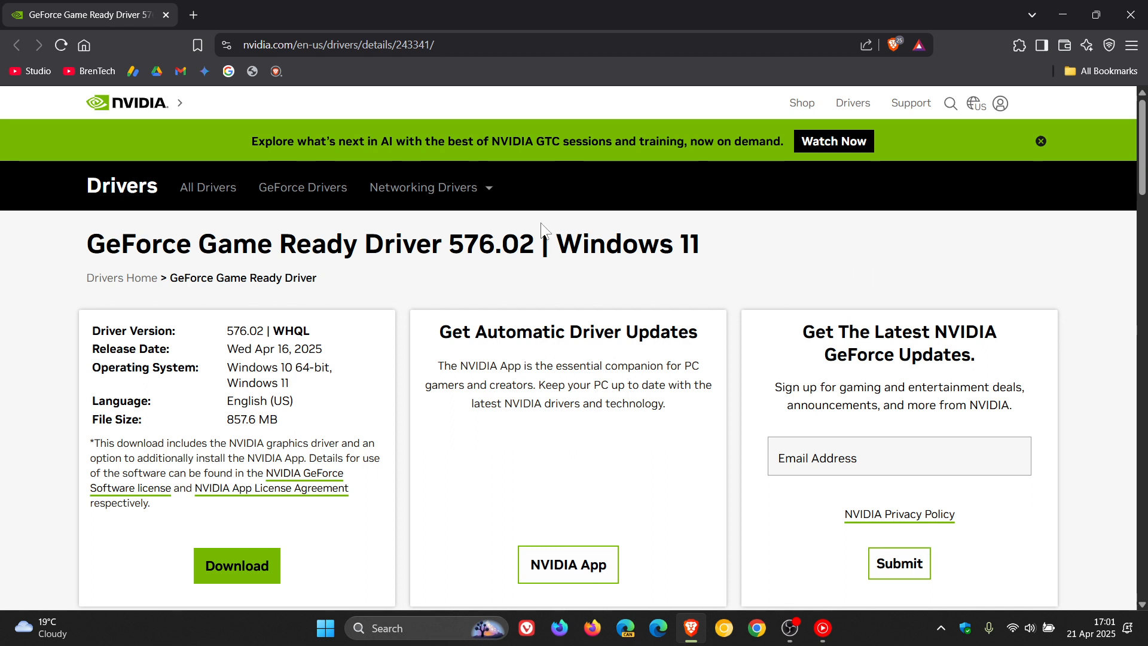
mouse_move(932, 262)
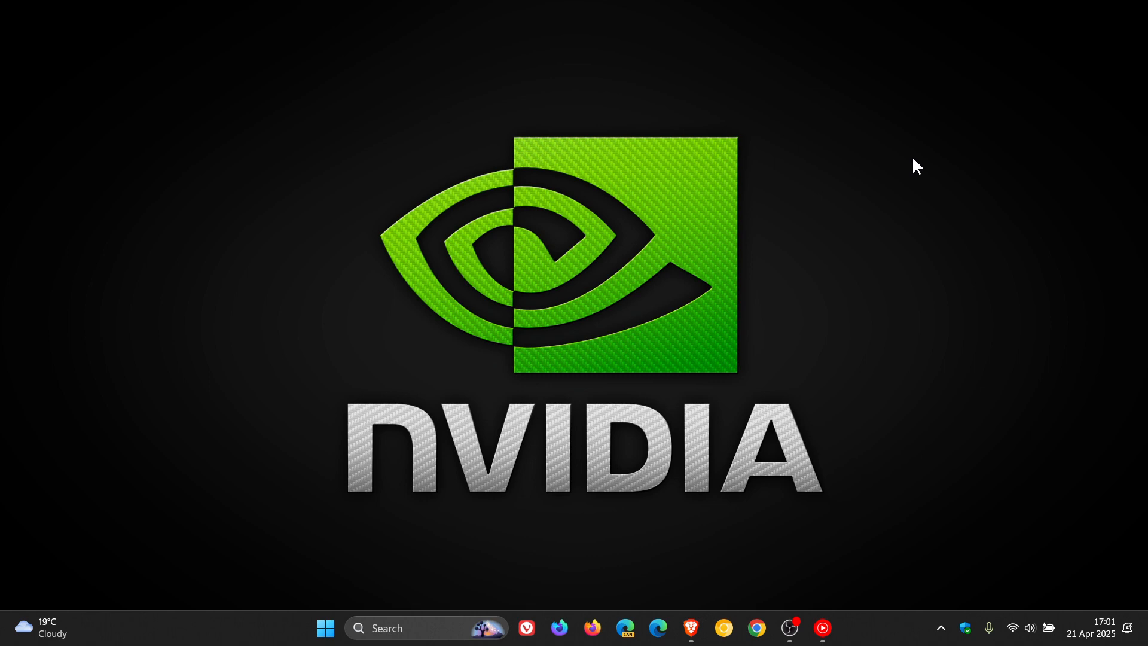
mouse_move(691, 628)
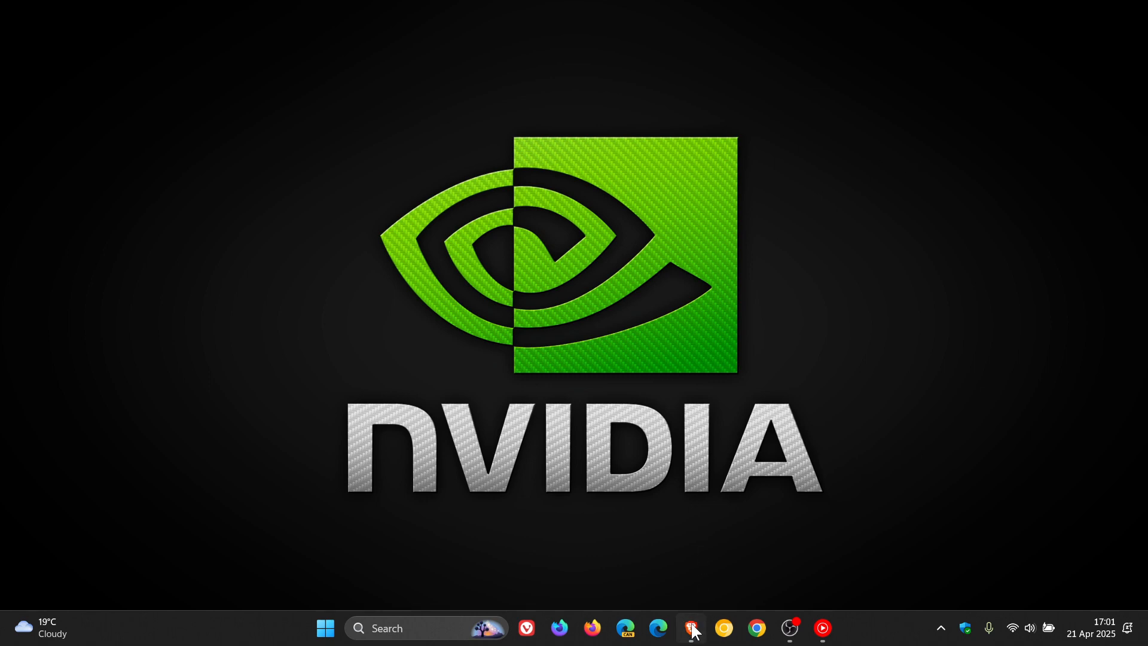
Restore the Brave window showing the GeForce Game Ready Driver 576.02 download page.
click(690, 627)
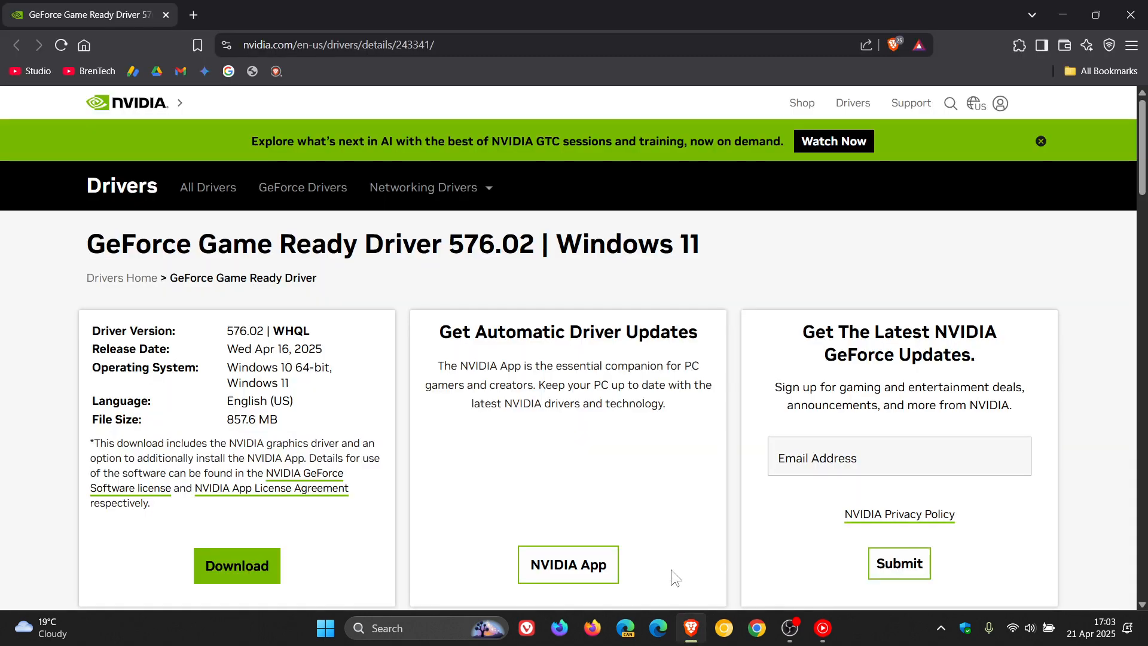
mouse_move(492, 294)
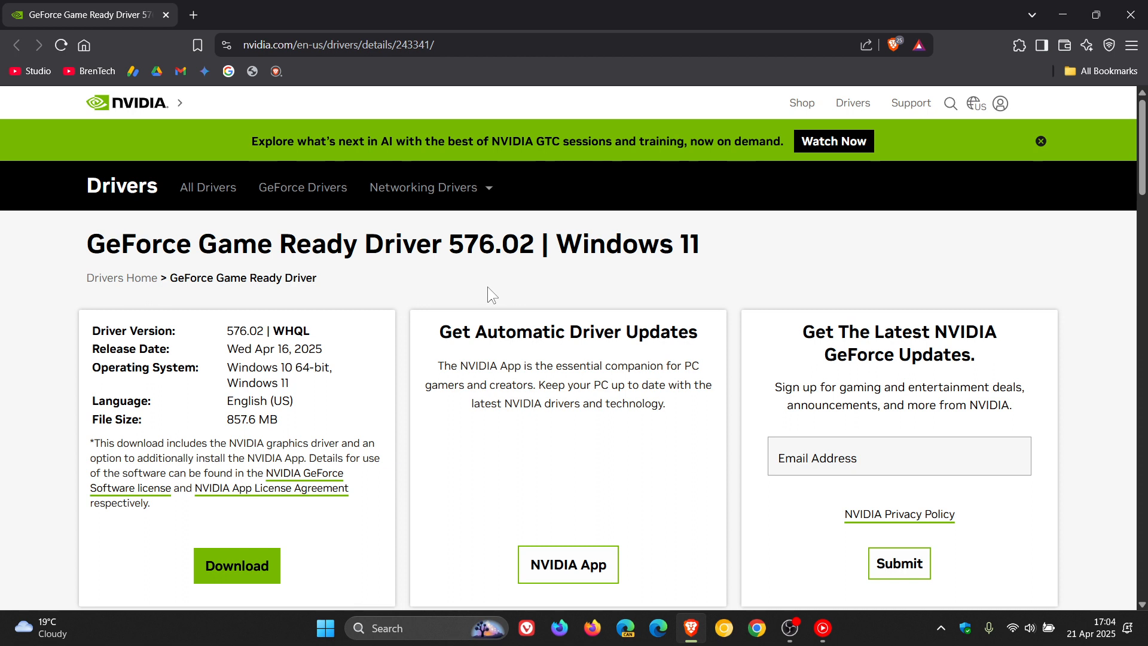
mouse_move(1062, 14)
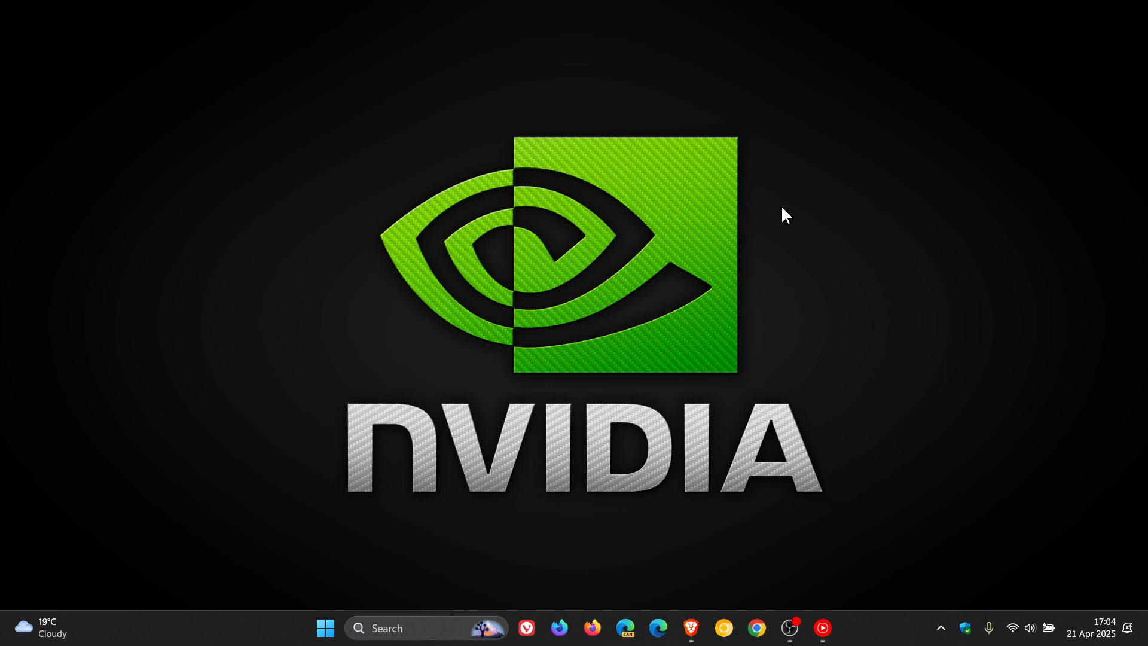
mouse_move(1003, 424)
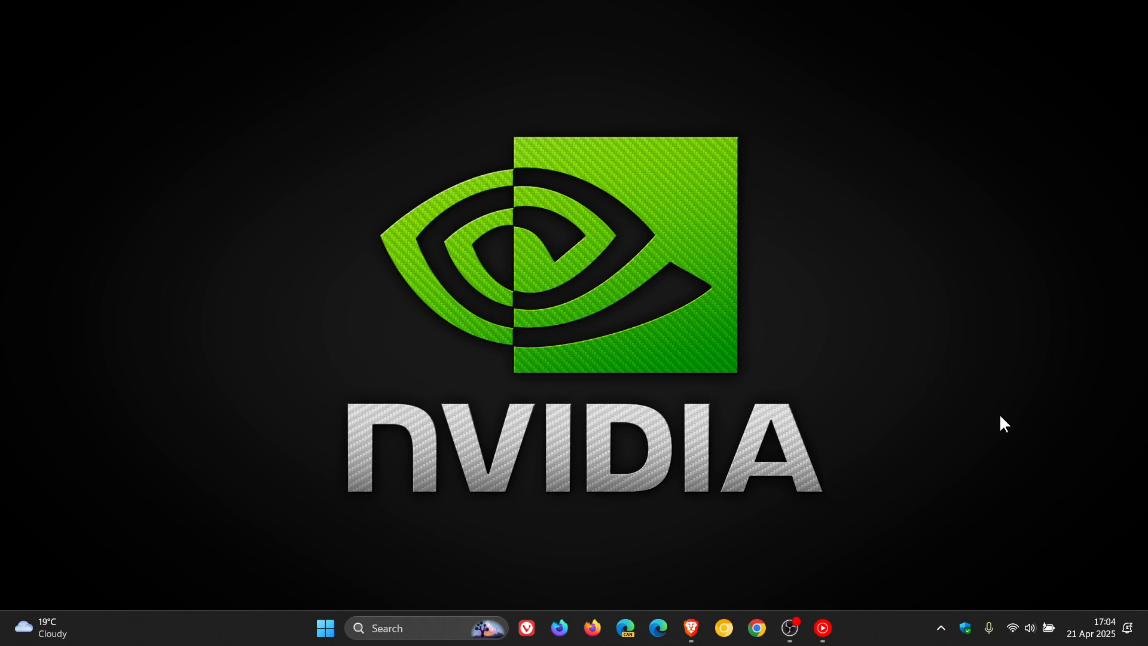